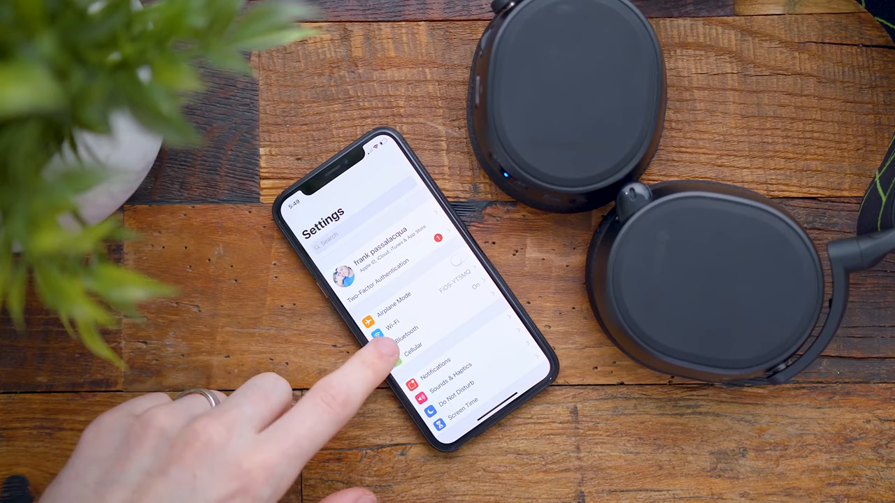
Show the Bluetooth page listing paired devices, including the SteelSeries Arctis headset
left_click(397, 329)
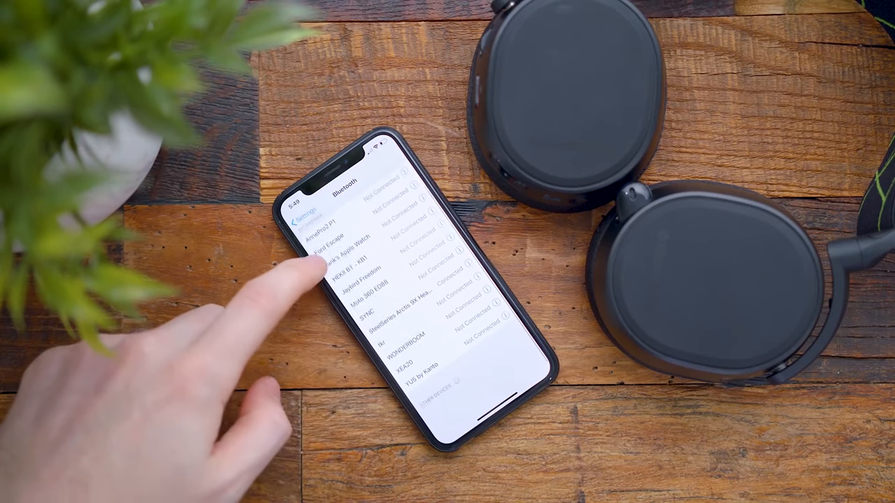